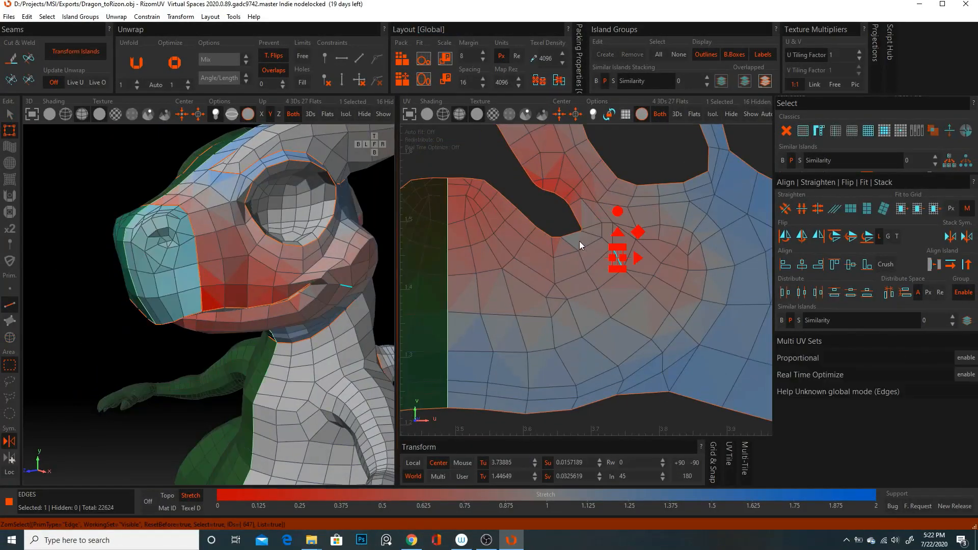
Display the dragon's ambient occlusion map, then its curvature map, instead of ID colours
{"action": "left_click", "coordinate": [560, 540]}
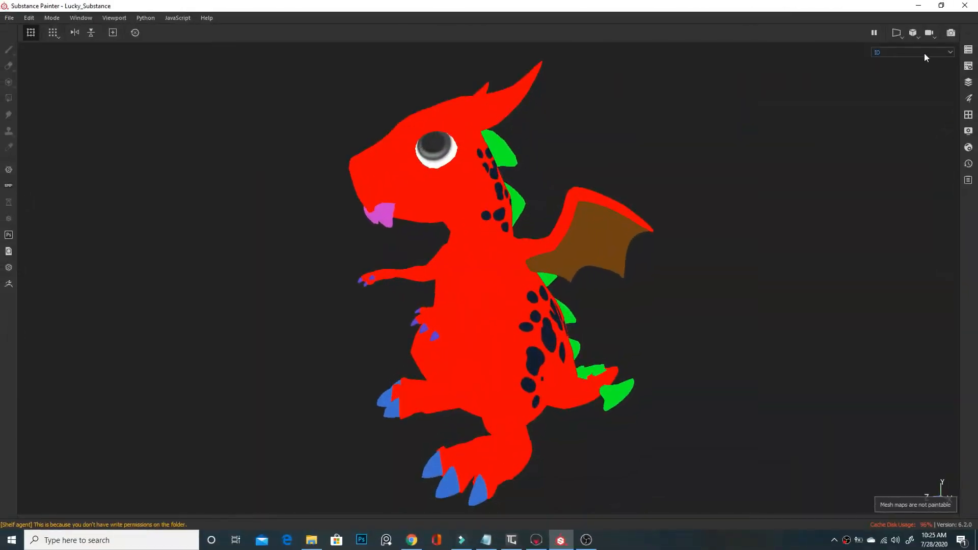
{"action": "left_click", "coordinate": [912, 52]}
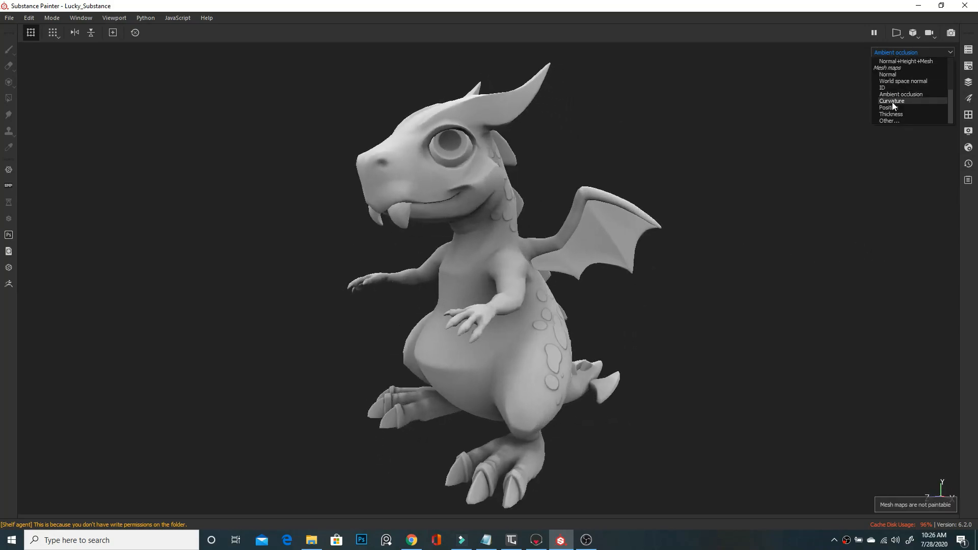
{"action": "left_click", "coordinate": [885, 108]}
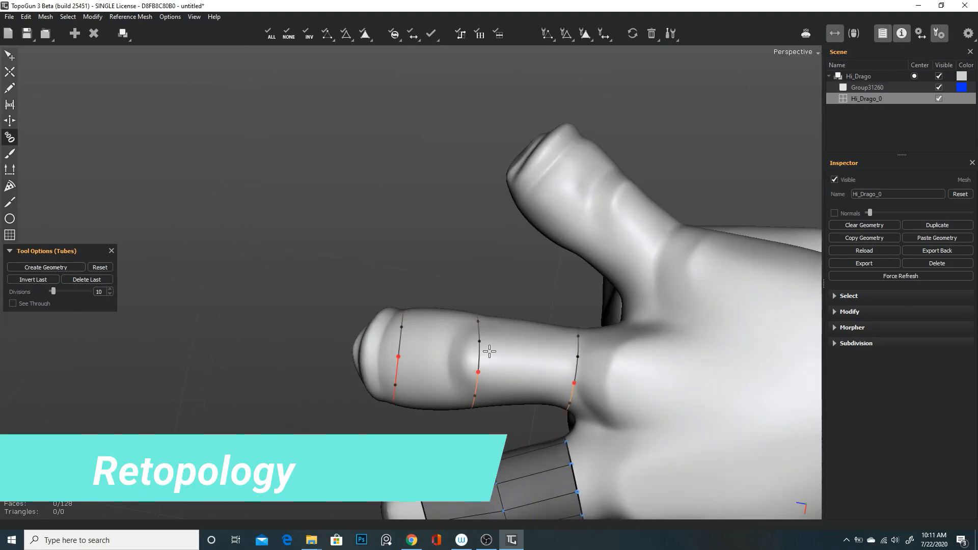
Draw a Tubes ring stroke around the dragon's fingertip
{"action": "left_click_drag", "start_coordinate": [489, 351], "coordinate": [489, 444]}
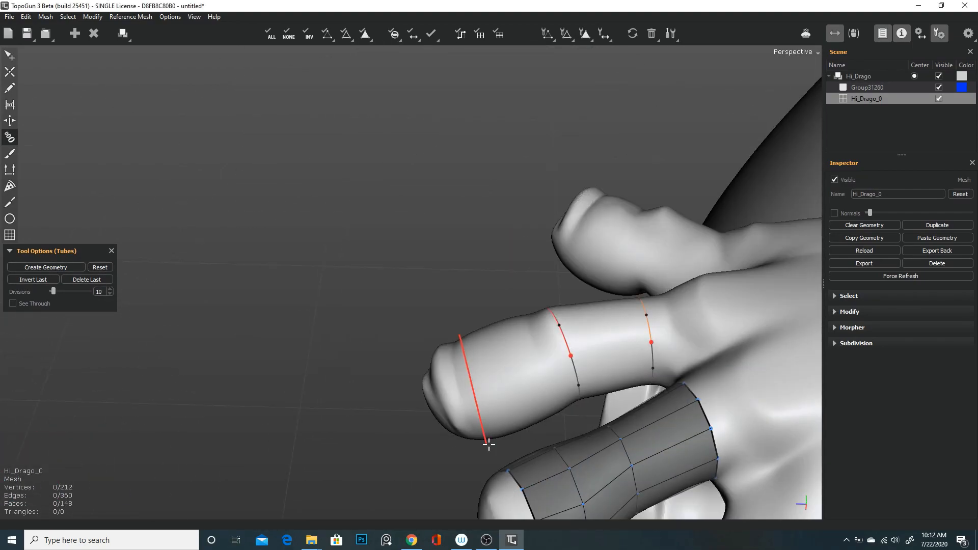
{"action": "left_click", "coordinate": [8, 17]}
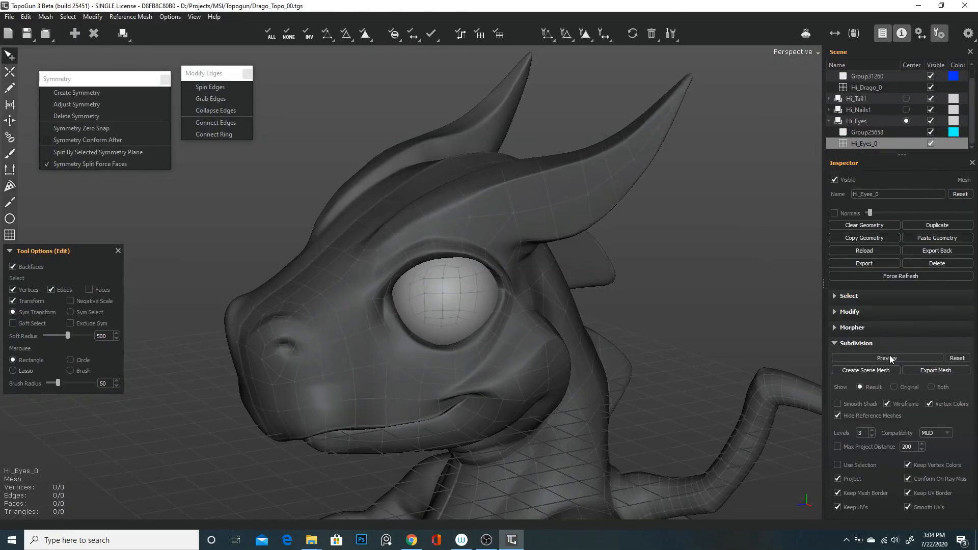
Preview the subdivided result of the Hi_Eyes_0 eye mesh
{"action": "left_click", "coordinate": [194, 17]}
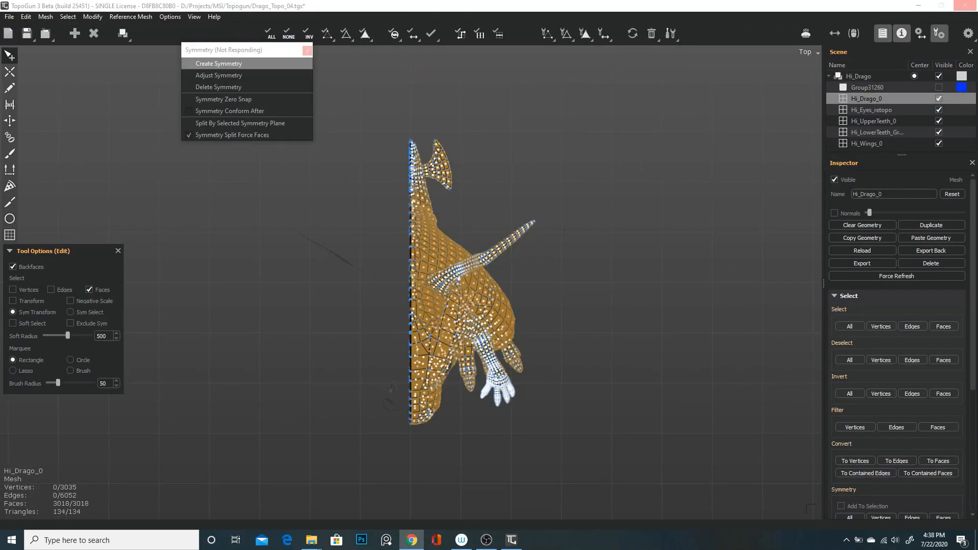
Apply Create Symmetry to the half mesh and weld the center seam vertices
{"action": "left_click", "coordinate": [67, 17]}
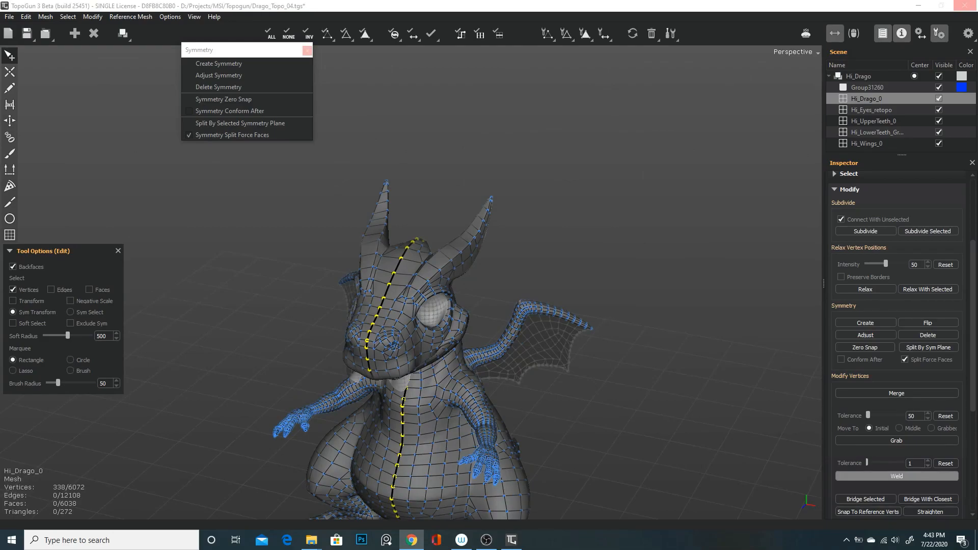
{"action": "left_click", "coordinate": [870, 110]}
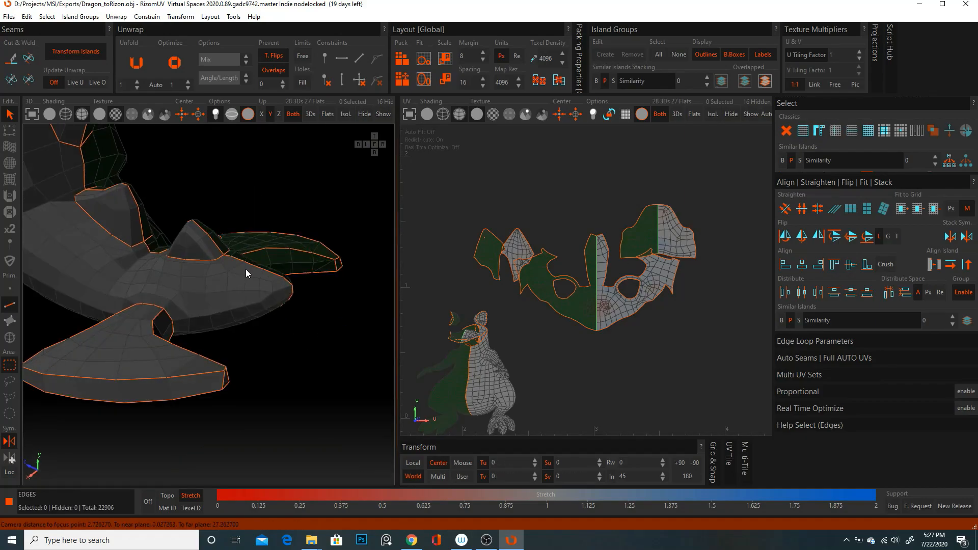
Pack the dragon's 47 UV islands into the 0–1 tile with Layout Pack
{"action": "left_click_drag", "start_coordinate": [247, 273], "coordinate": [218, 351]}
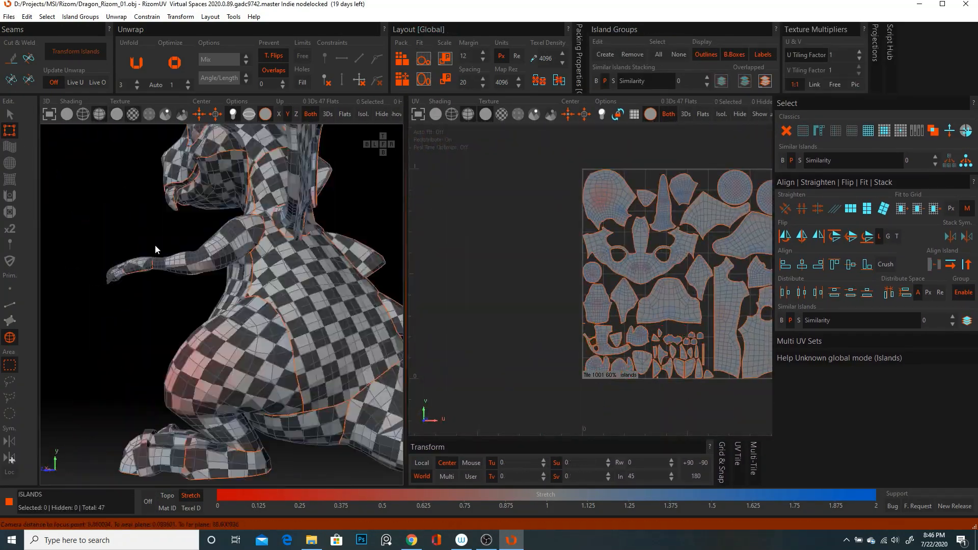
{"action": "left_click", "coordinate": [510, 540]}
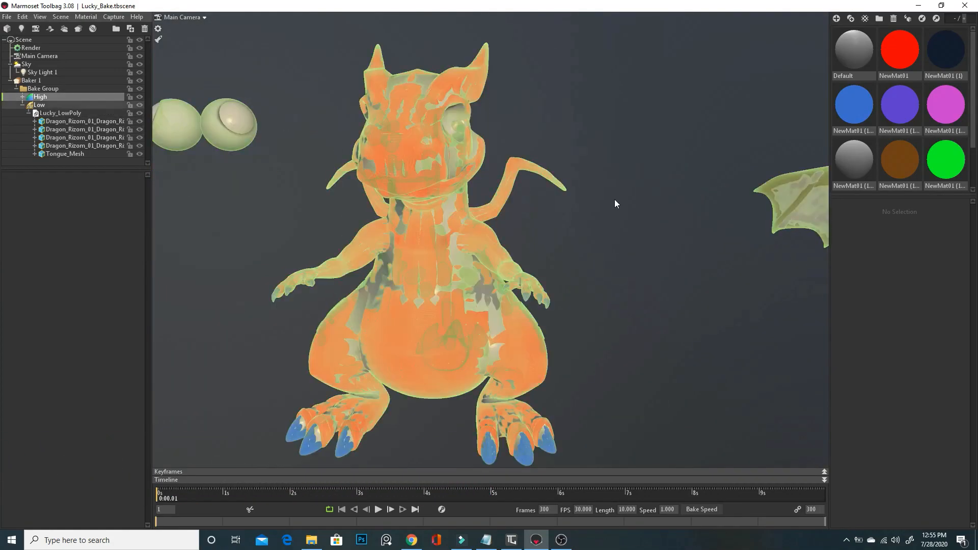
Review the Low mesh cage offset, then Baker 1's 4096 output and map list
{"action": "left_click", "coordinate": [39, 105]}
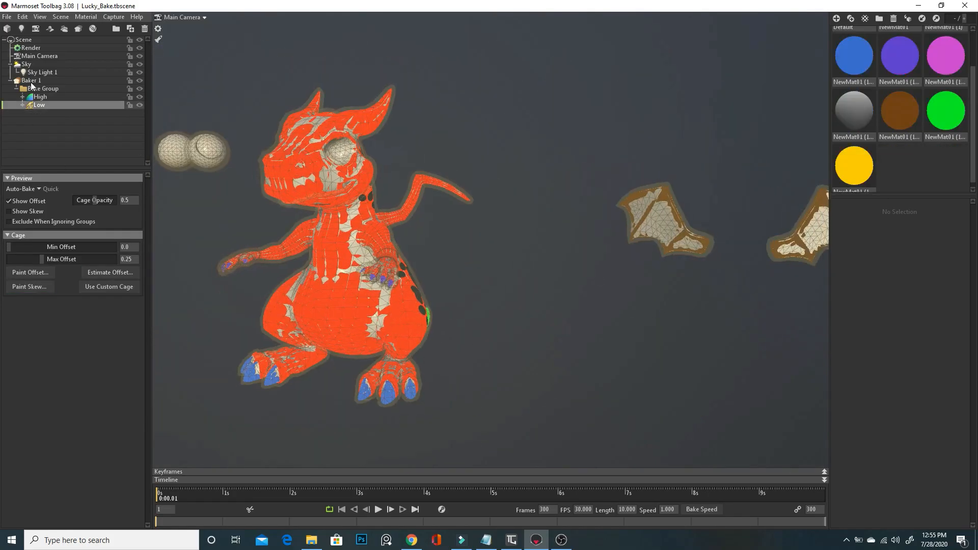
{"action": "left_click", "coordinate": [31, 79]}
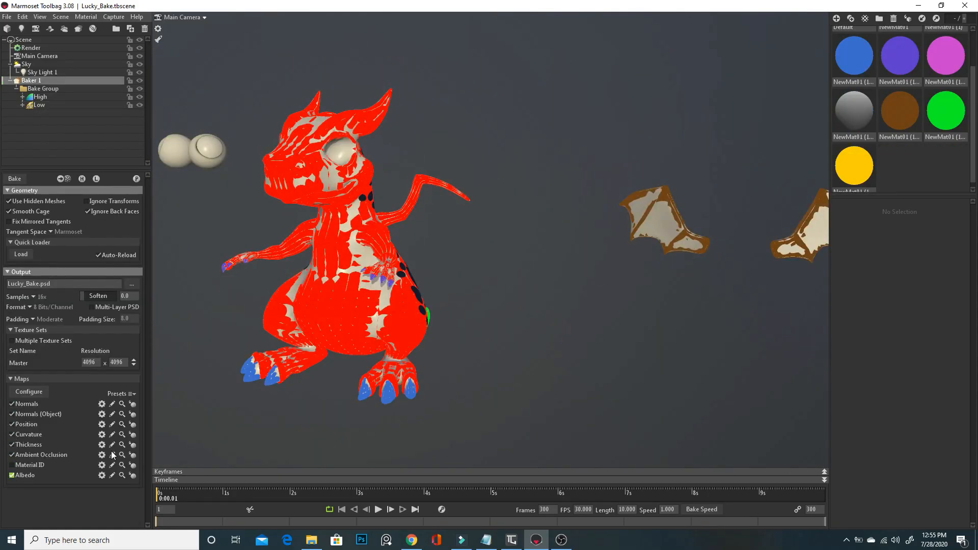
{"action": "left_click", "coordinate": [559, 539]}
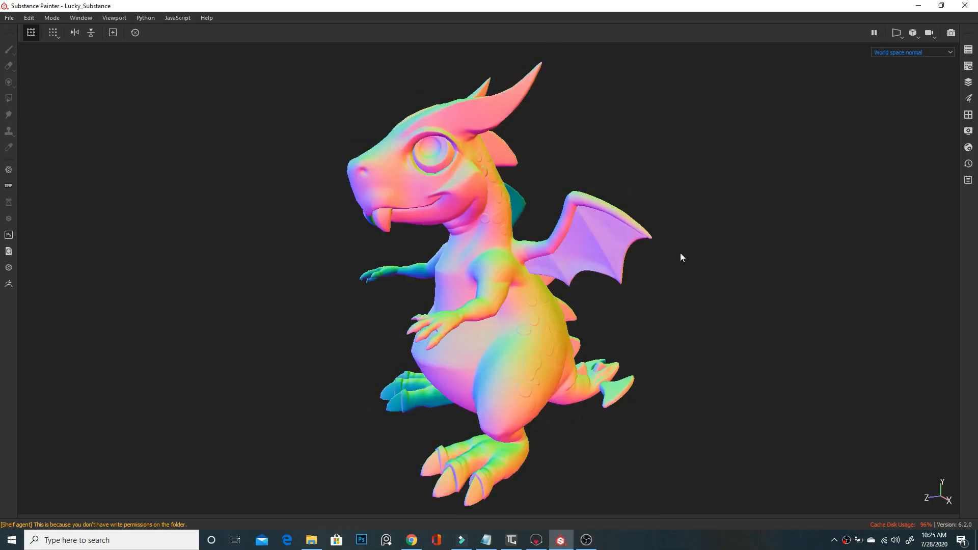
Cycle the viewport display through the baked ID, curvature and position maps
{"action": "left_click", "coordinate": [911, 52]}
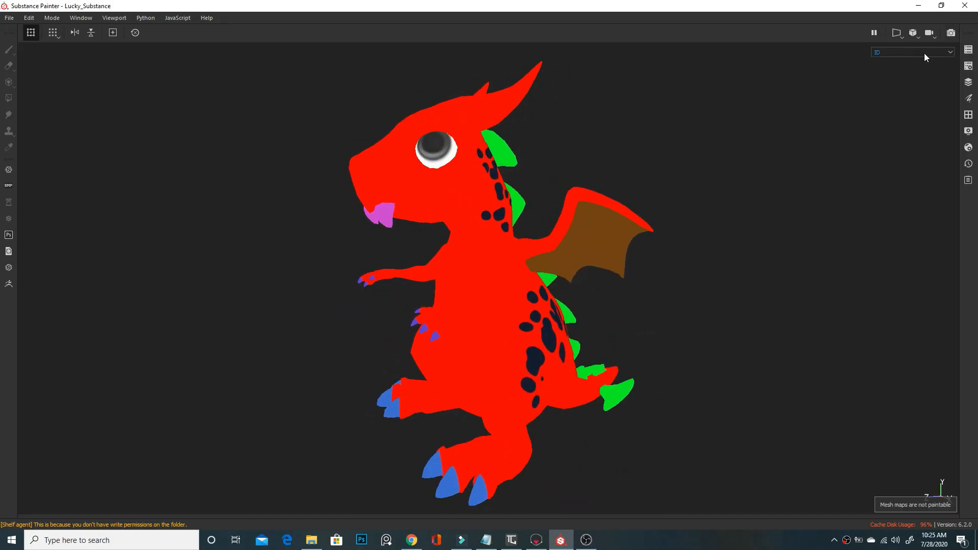
{"action": "left_click", "coordinate": [911, 53]}
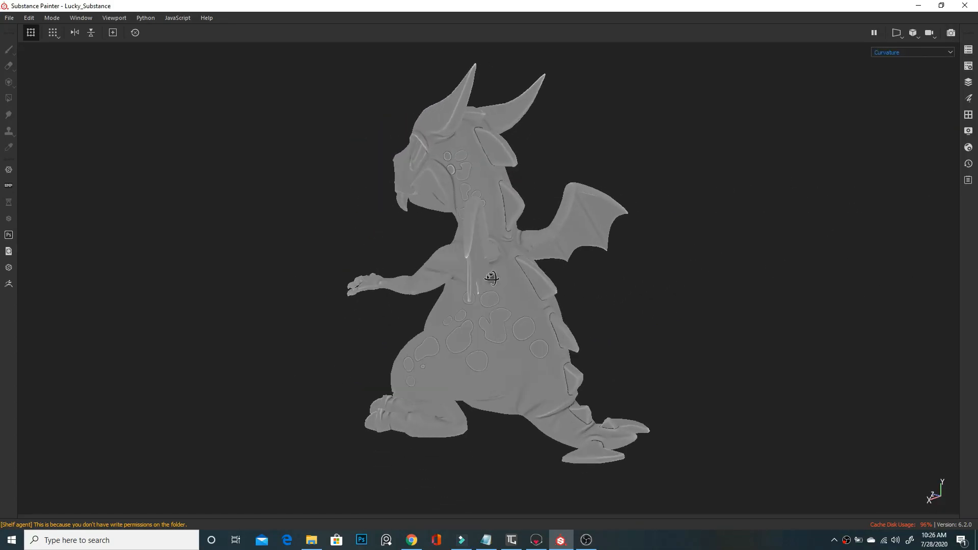
{"action": "left_click", "coordinate": [911, 52]}
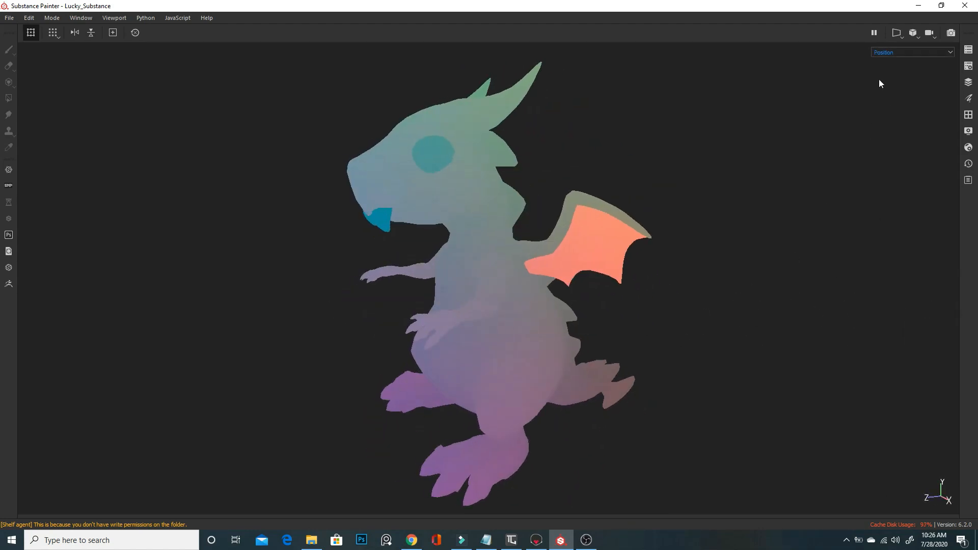